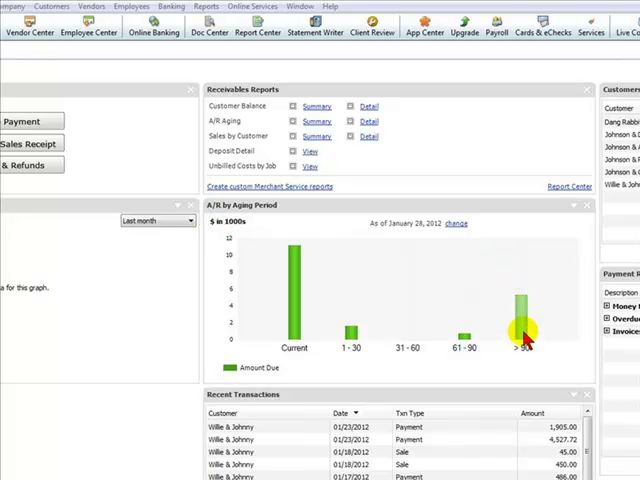
{"action": "mouse_move", "coordinate": [525, 330]}
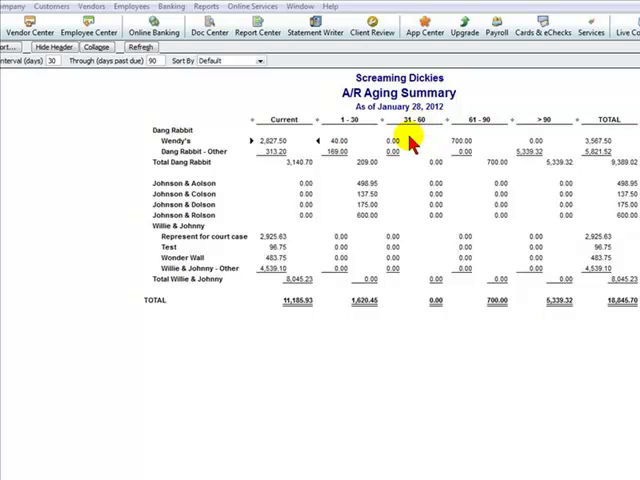
{"action": "mouse_move", "coordinate": [433, 168]}
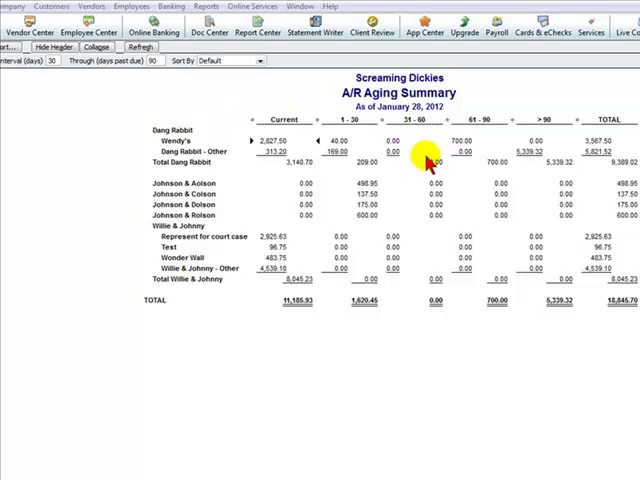
{"action": "mouse_move", "coordinate": [491, 165]}
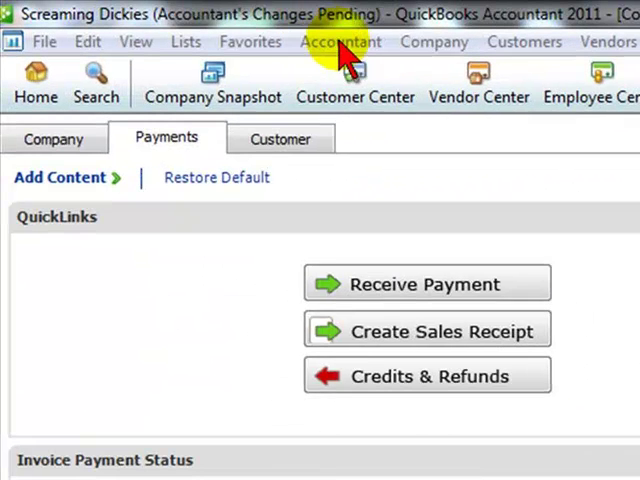
Open a new general journal entry from the Accountant menu.
{"action": "left_click", "coordinate": [340, 42]}
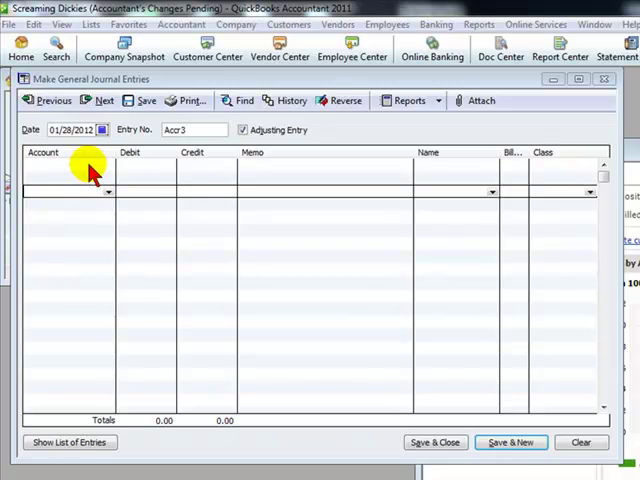
Debit 66666 Bad Debt Expense 5,339.32 on line 1 for Dang Rabbit, class Store 1.
{"action": "left_click", "coordinate": [60, 166]}
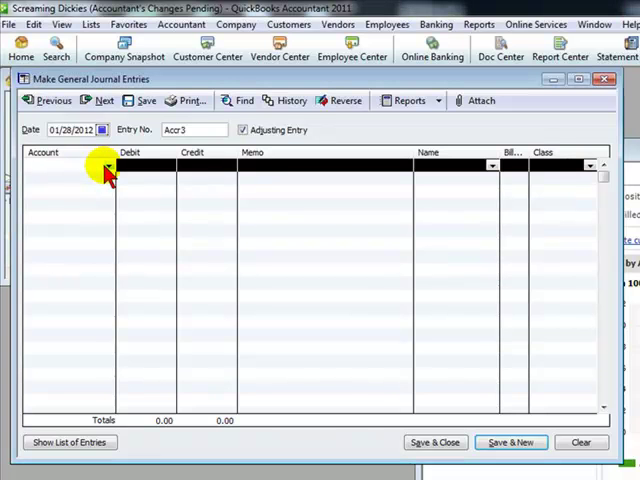
{"action": "left_click", "coordinate": [60, 165]}
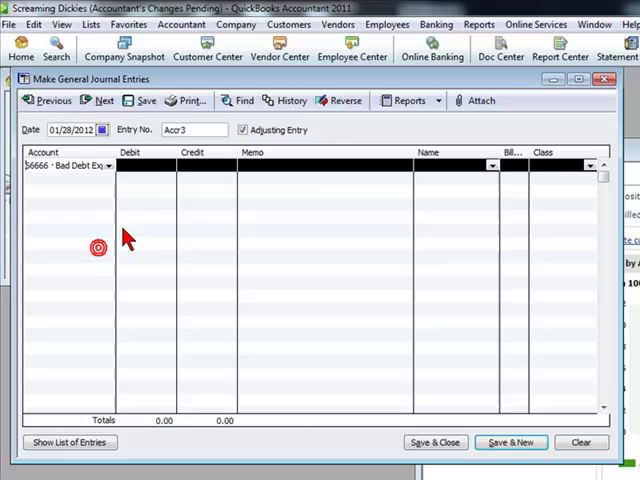
{"action": "left_click", "coordinate": [130, 165]}
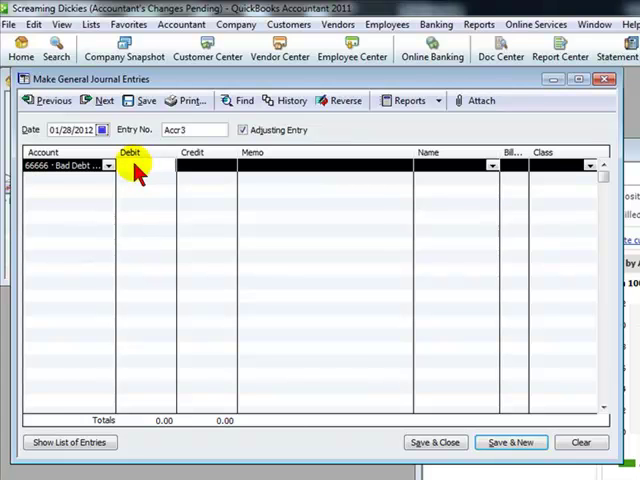
{"action": "type", "text": "5,339.32"}
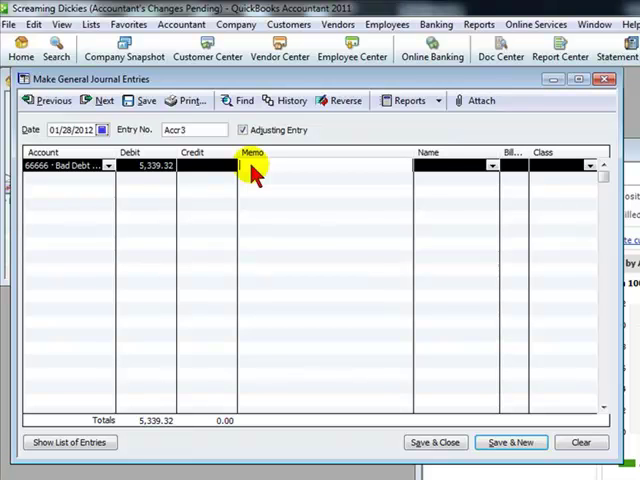
{"action": "left_click", "coordinate": [491, 166]}
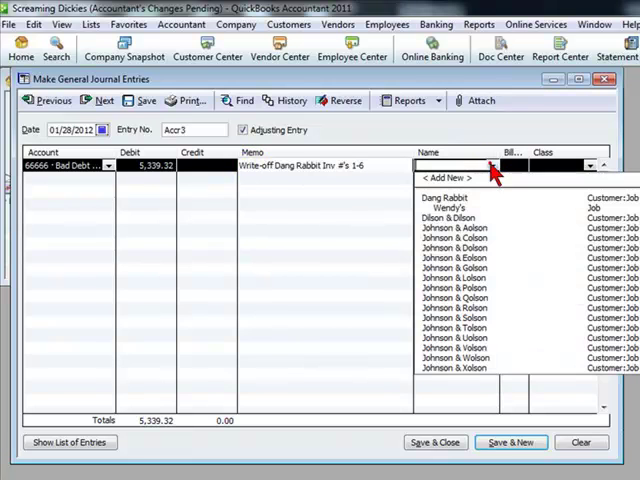
{"action": "left_click", "coordinate": [447, 197]}
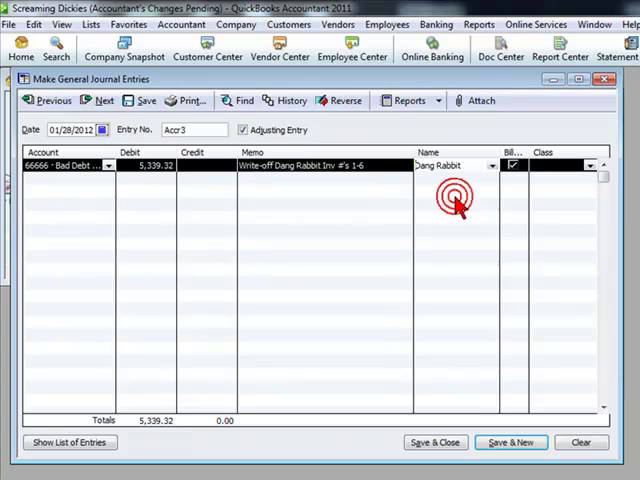
{"action": "left_click", "coordinate": [600, 166]}
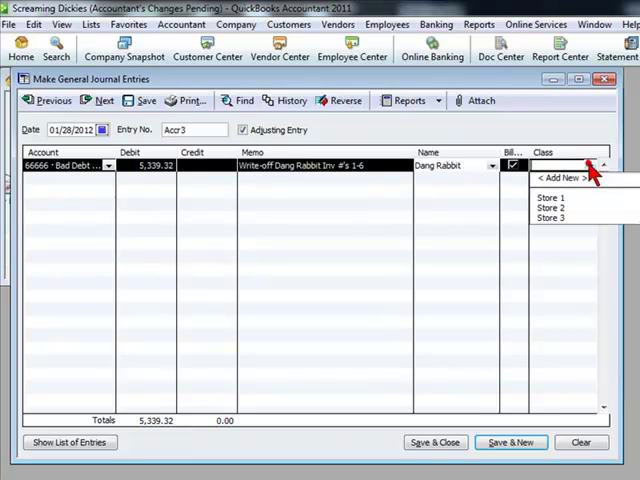
{"action": "left_click", "coordinate": [550, 196]}
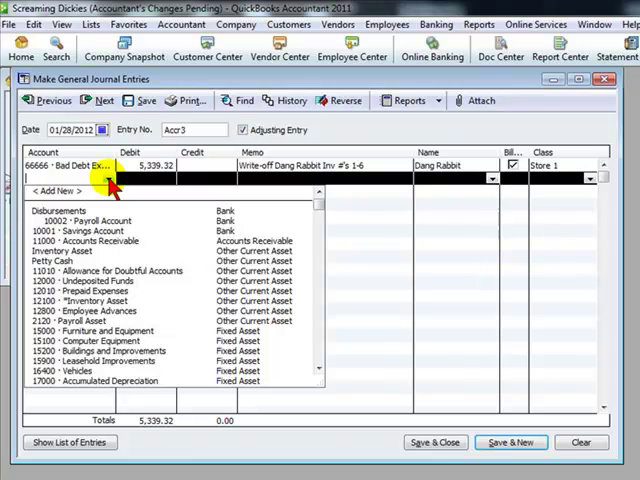
Credit 11010 Allowance for Doubtful Accounts on line 2 for Dang Rabbit, class Store 1.
{"action": "left_click", "coordinate": [120, 270]}
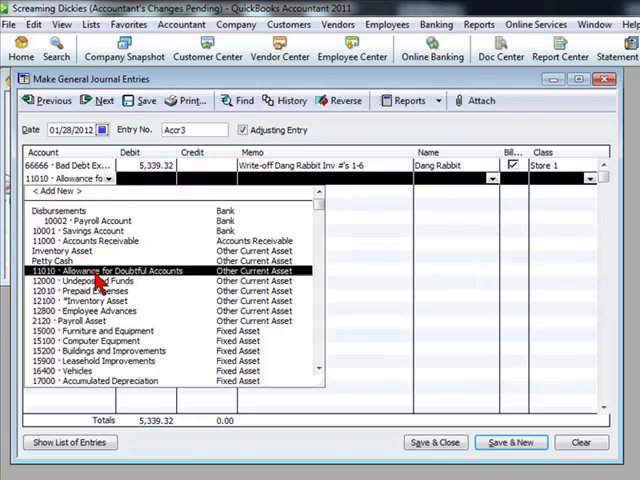
{"action": "left_click", "coordinate": [122, 270]}
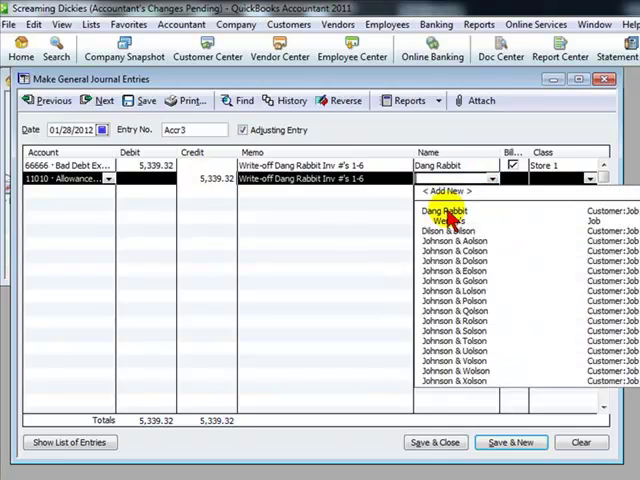
{"action": "left_click", "coordinate": [590, 179]}
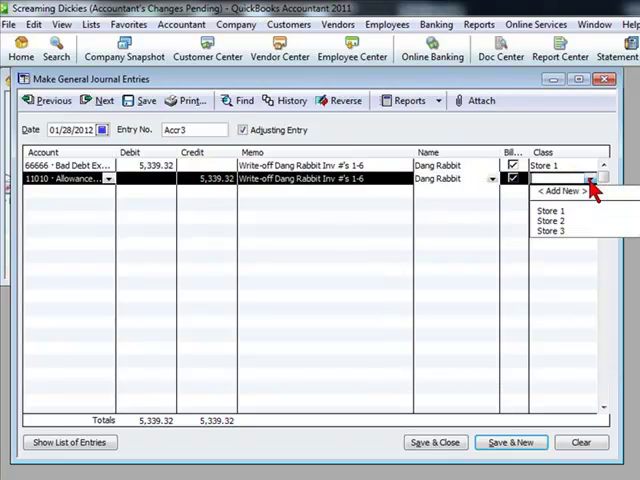
{"action": "left_click", "coordinate": [548, 203]}
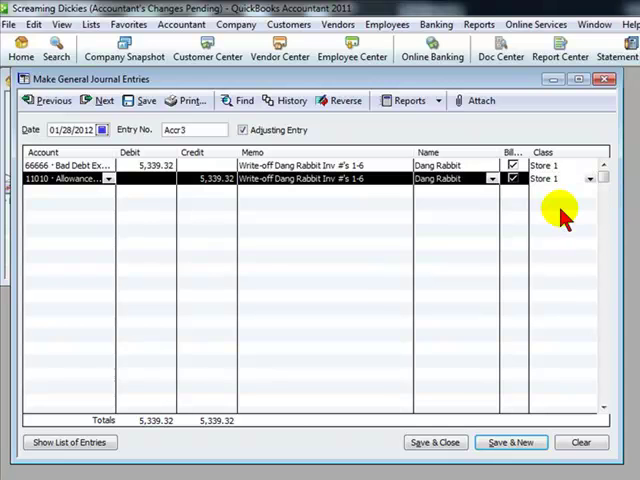
{"action": "mouse_move", "coordinate": [168, 255]}
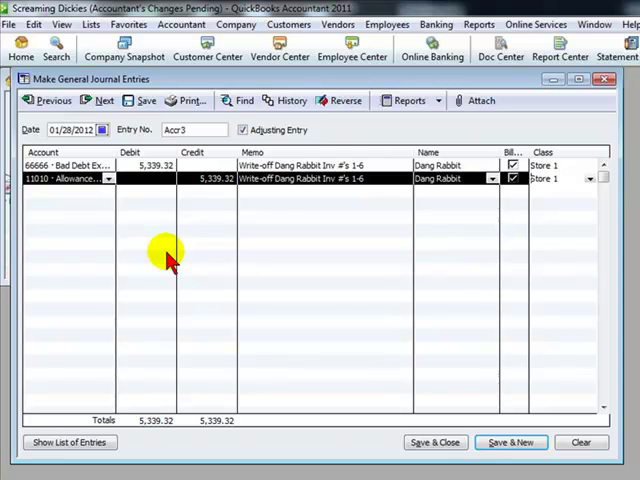
{"action": "mouse_move", "coordinate": [410, 165]}
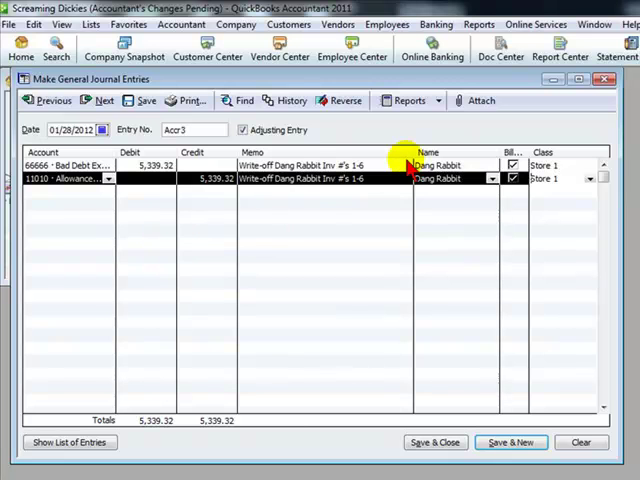
{"action": "mouse_move", "coordinate": [65, 165]}
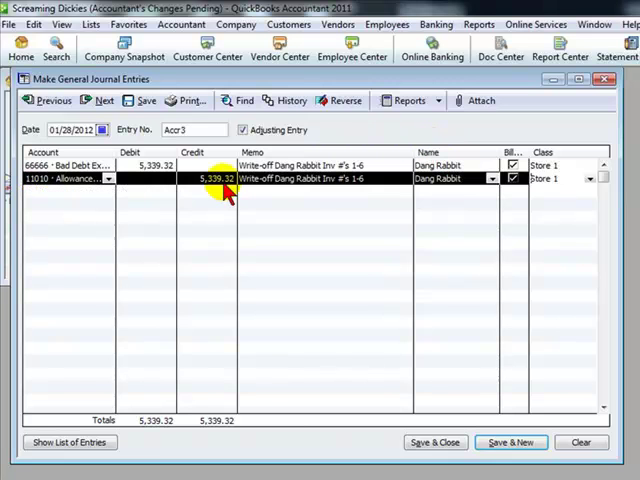
{"action": "left_click", "coordinate": [66, 165]}
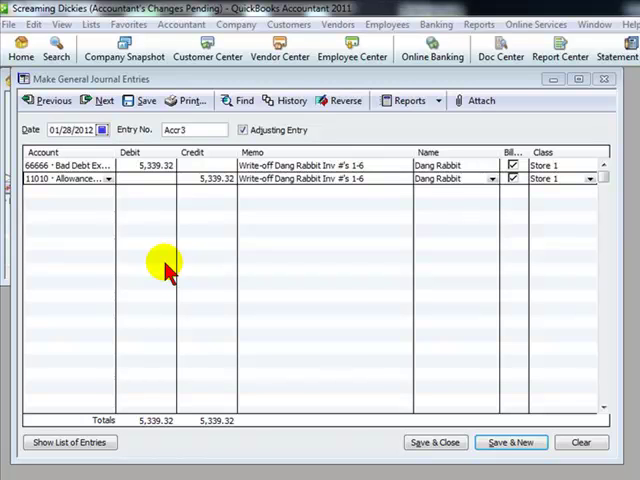
{"action": "mouse_move", "coordinate": [88, 210]}
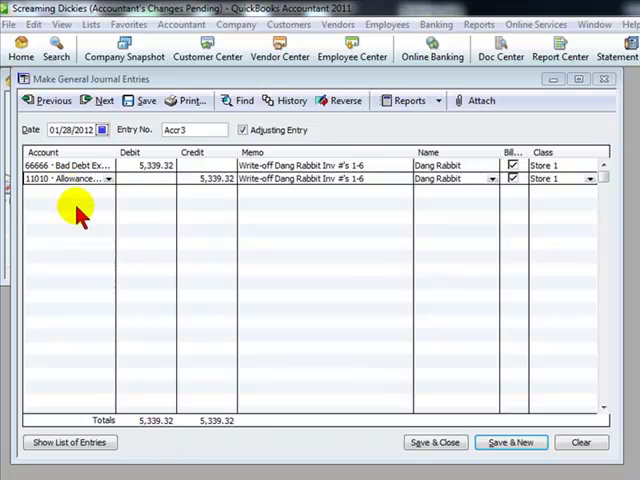
{"action": "mouse_move", "coordinate": [185, 270]}
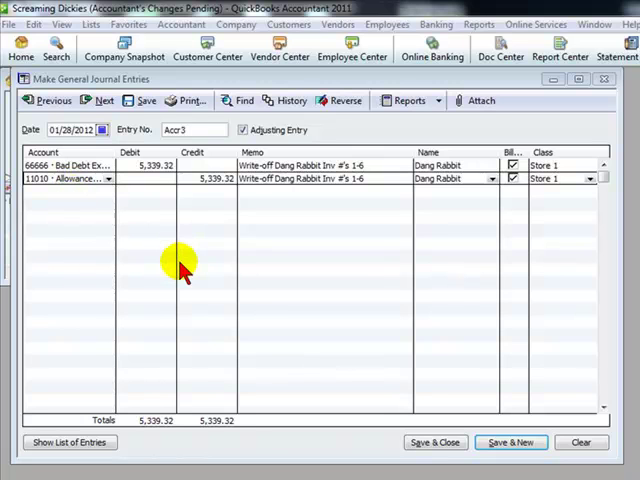